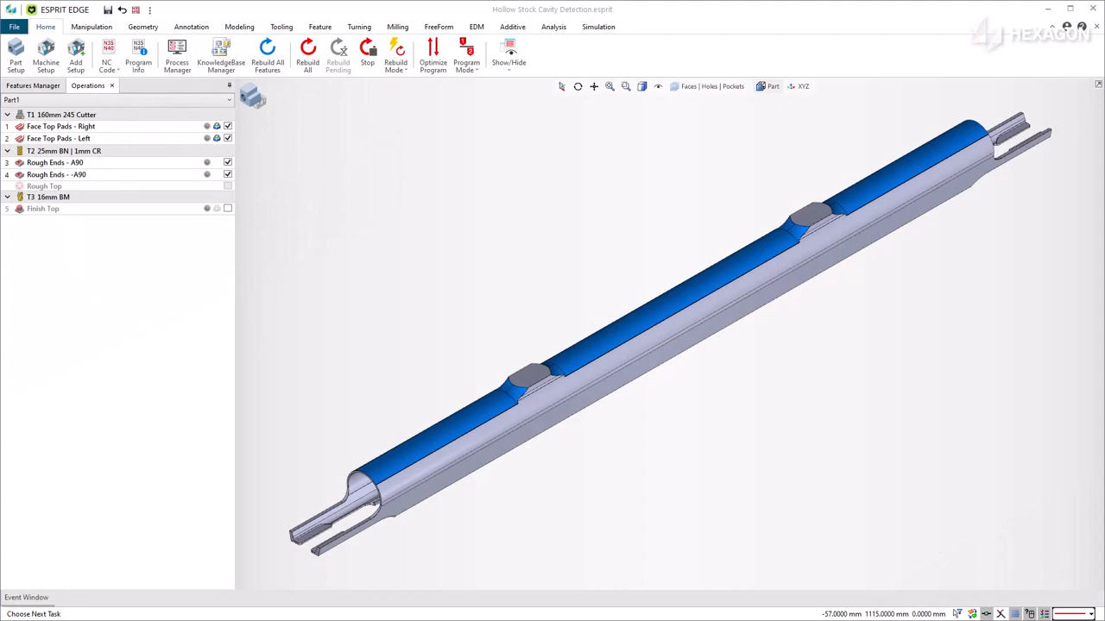
pyautogui.moveTo(283, 119)
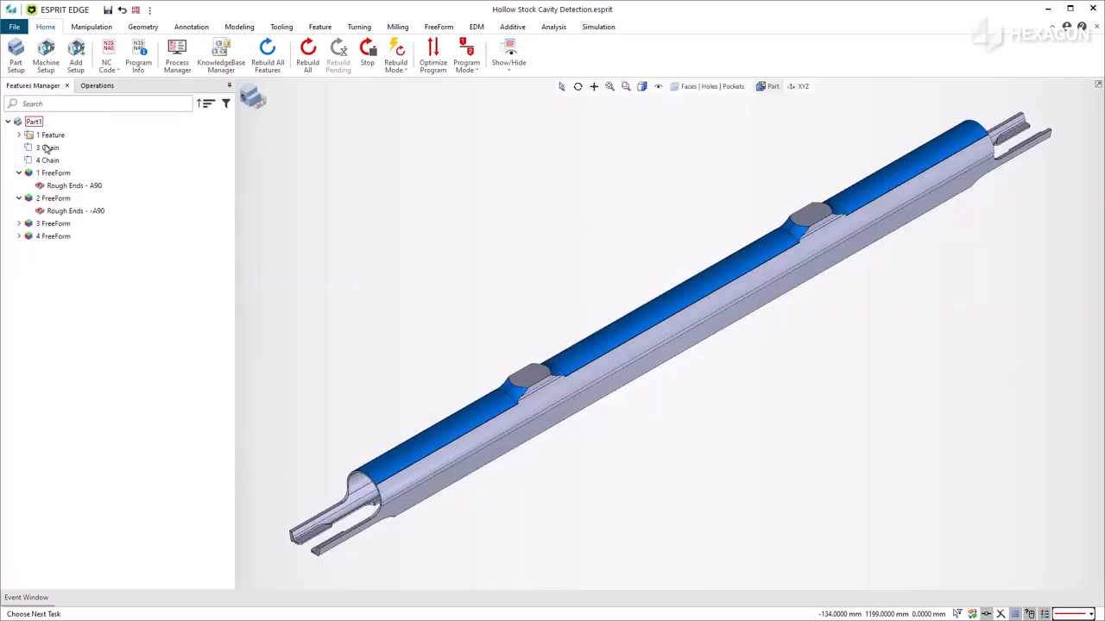
pyautogui.click(54, 173)
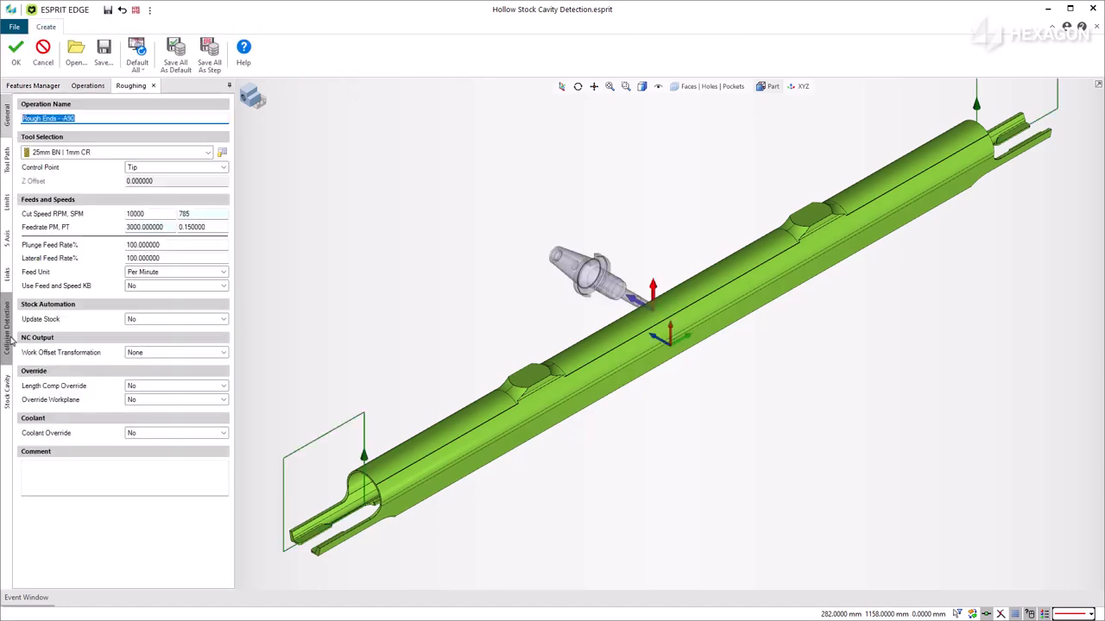
pyautogui.click(5, 394)
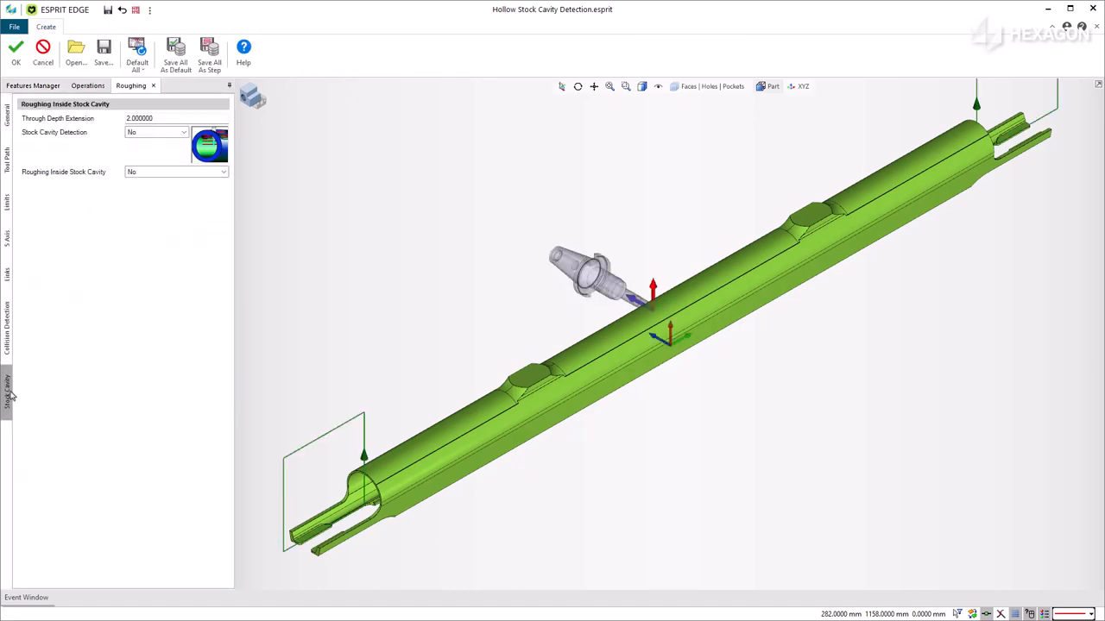
pyautogui.click(15, 50)
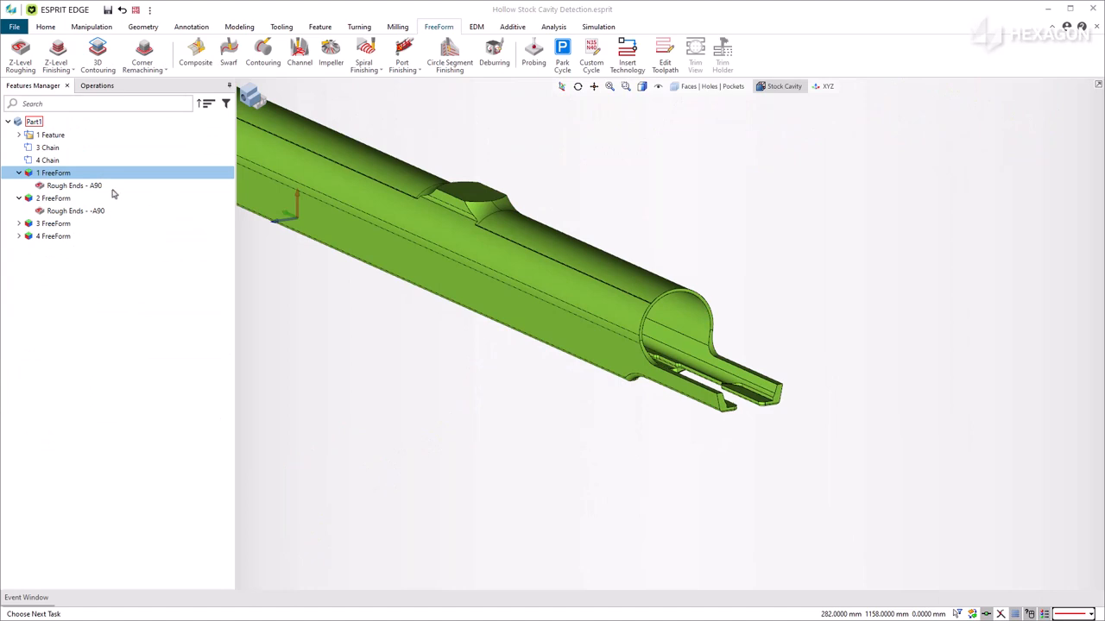
# Open the second Rough Ends - A90 operation for editing
pyautogui.click(76, 210)
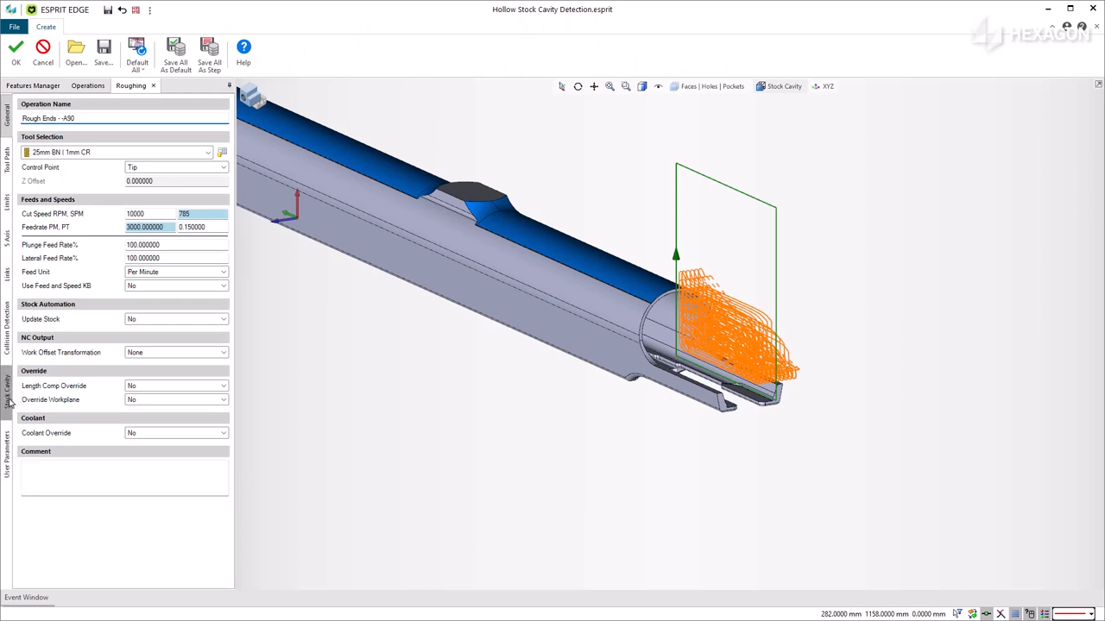
# On the Stock Cavity page, set Stock Cavity Detection to Yes
pyautogui.click(7, 389)
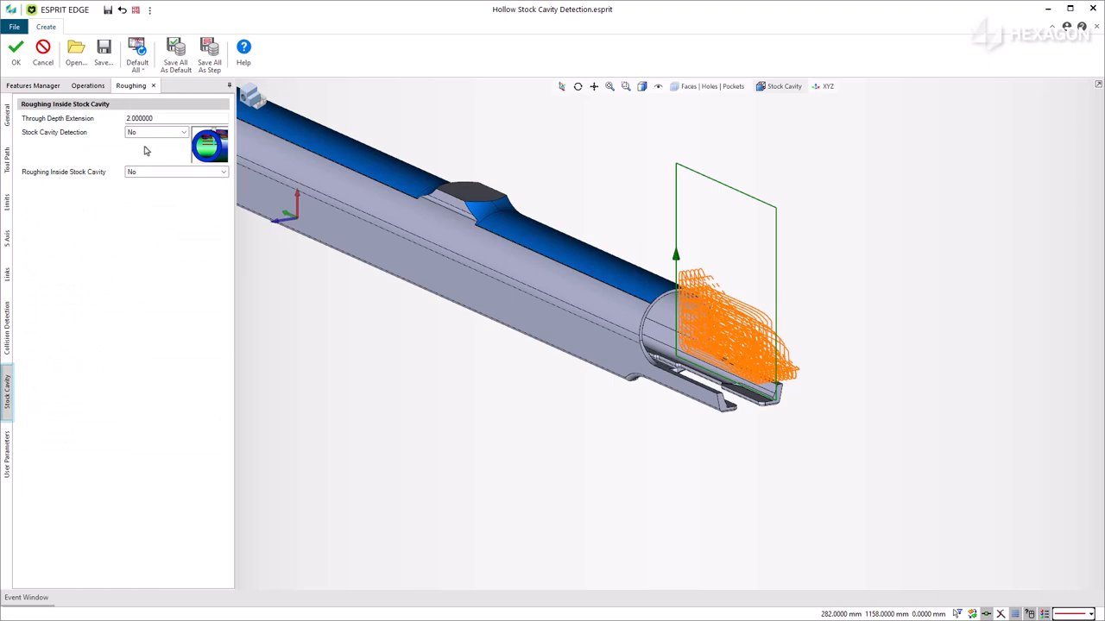
pyautogui.click(183, 132)
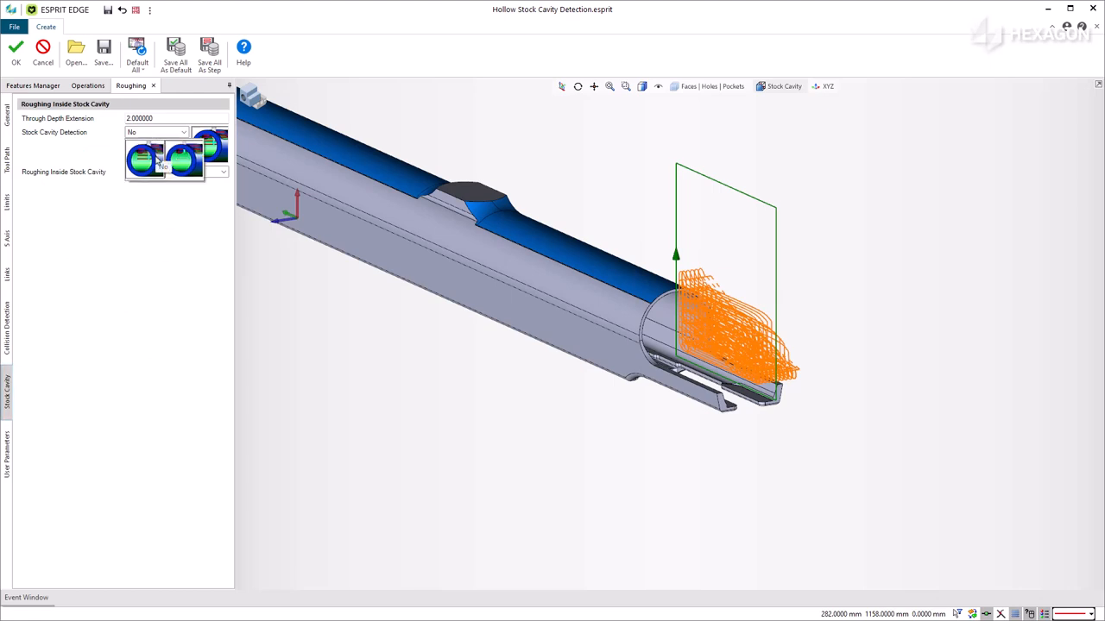
pyautogui.click(155, 131)
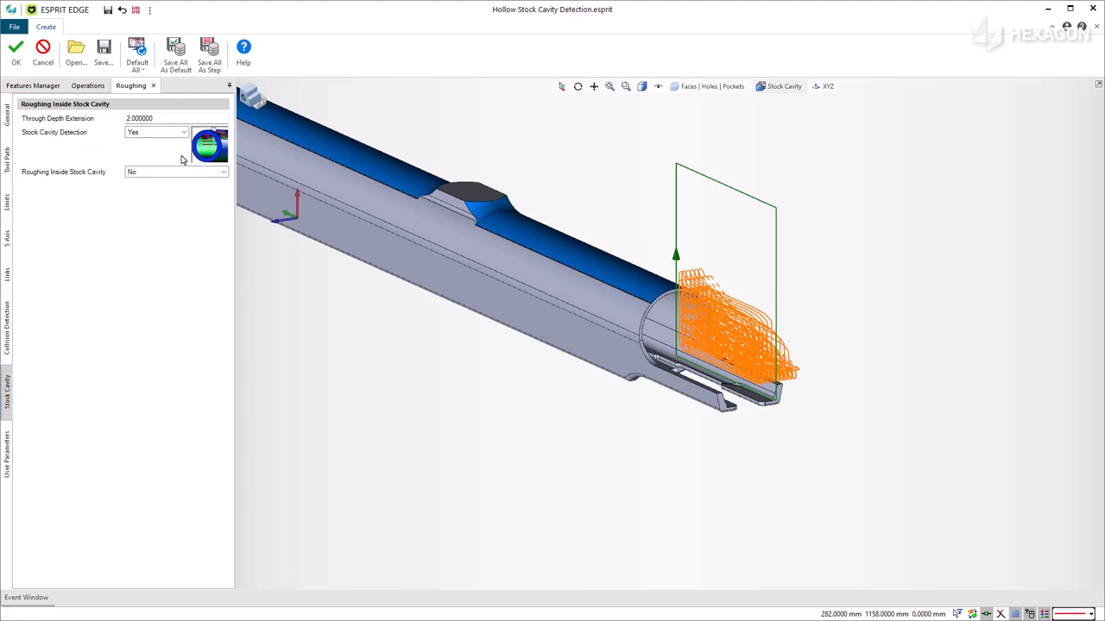
pyautogui.click(155, 131)
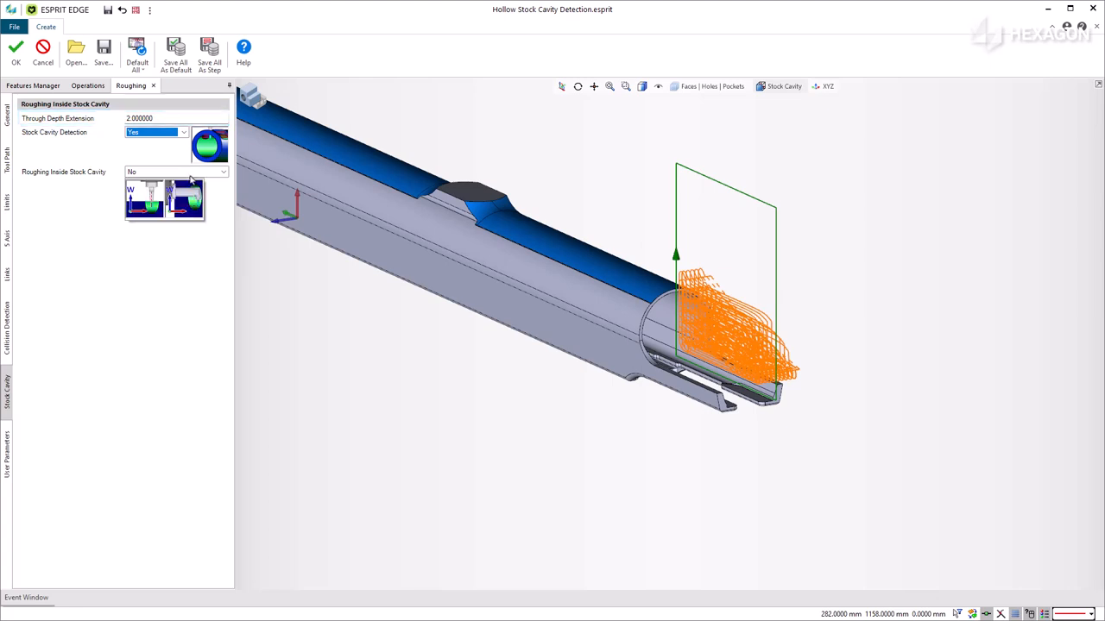
# Set Roughing Inside Stock Cavity to Yes, showing the 5 mm starting distance
pyautogui.click(176, 172)
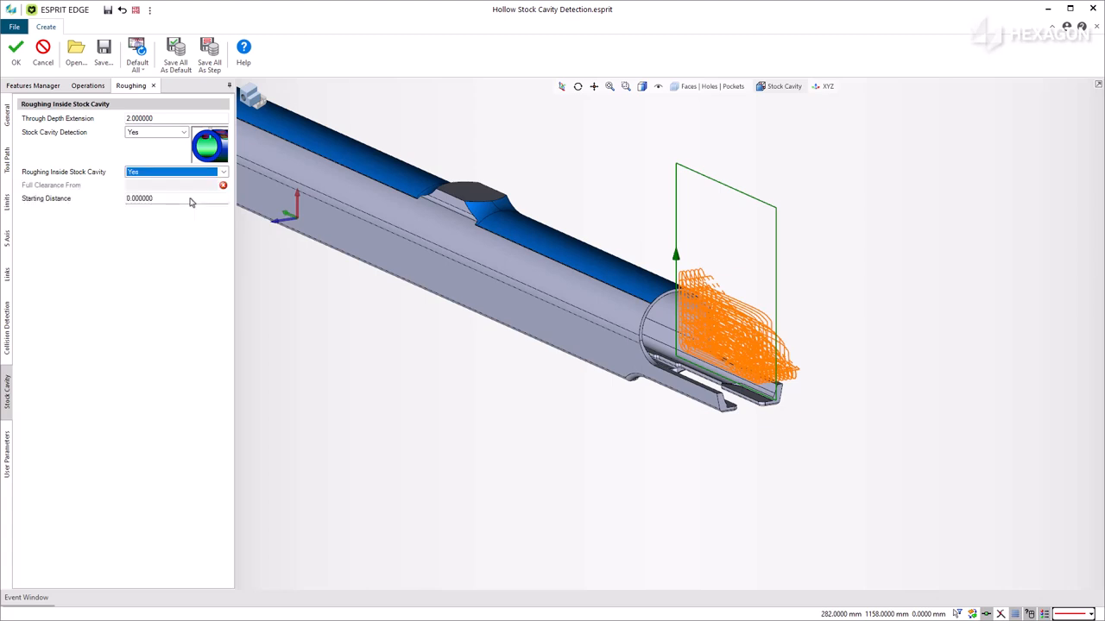
pyautogui.moveTo(193, 238)
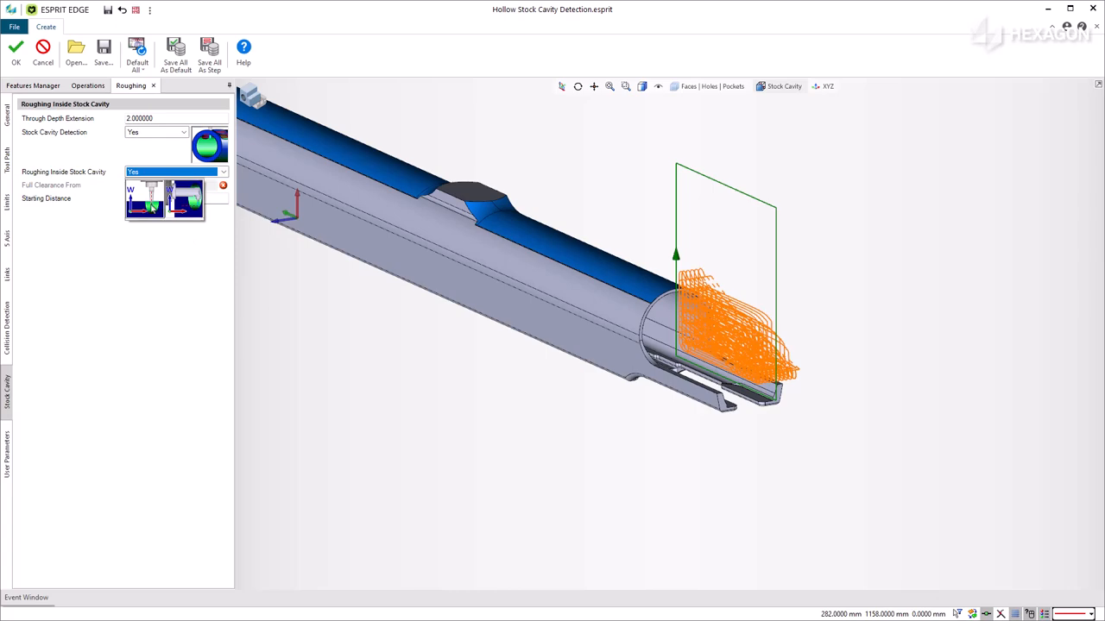
# Set Roughing Inside Stock Cavity to No and confirm with OK to recalculate the toolpath
pyautogui.click(177, 173)
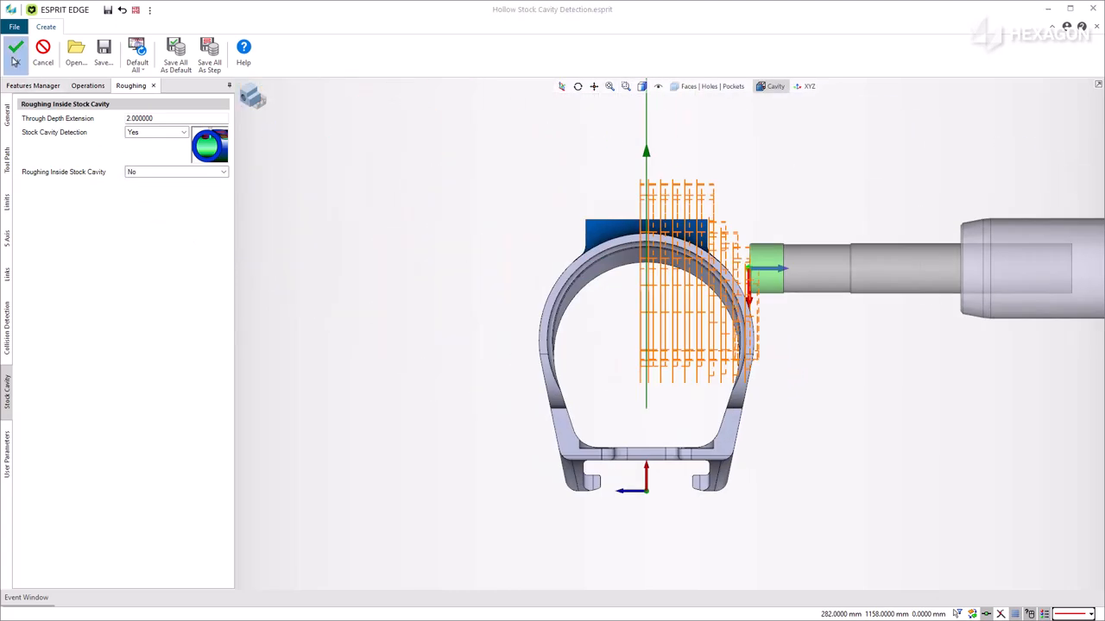
pyautogui.click(16, 52)
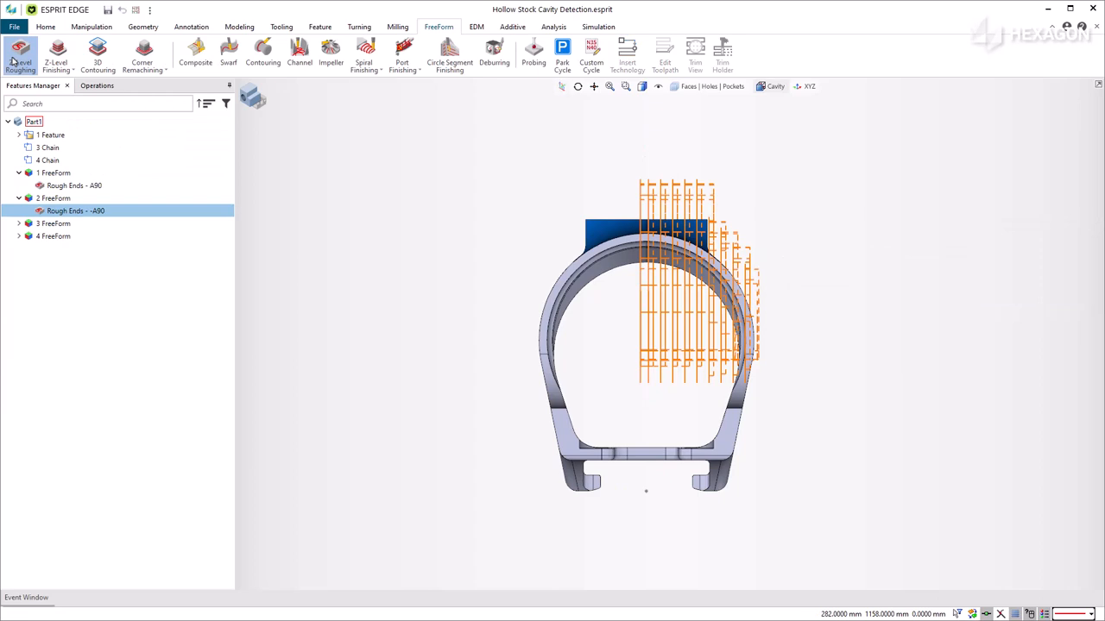